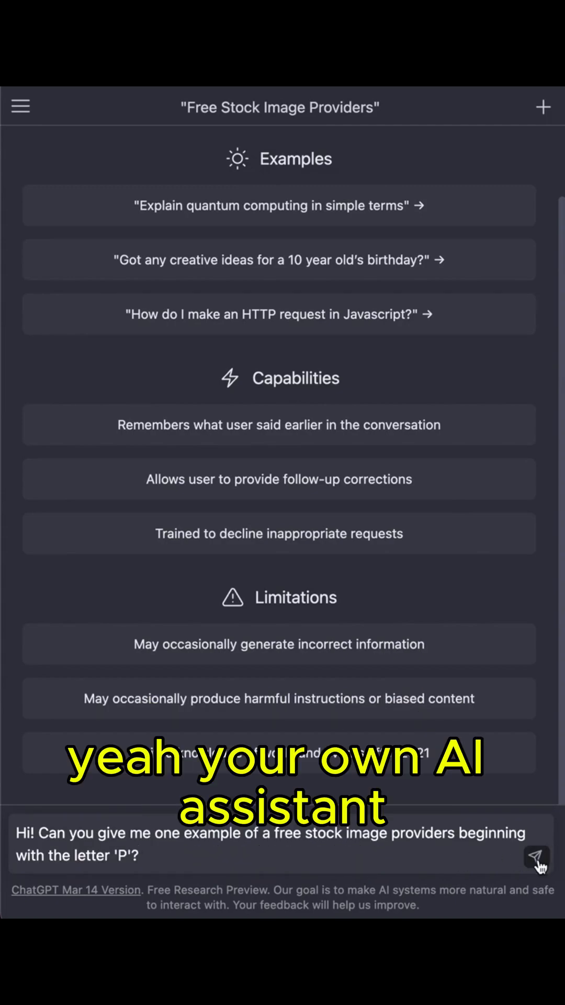
Send the prompt asking ChatGPT for a free stock image provider starting with 'P'.
{"action": "left_click", "coordinate": [537, 858]}
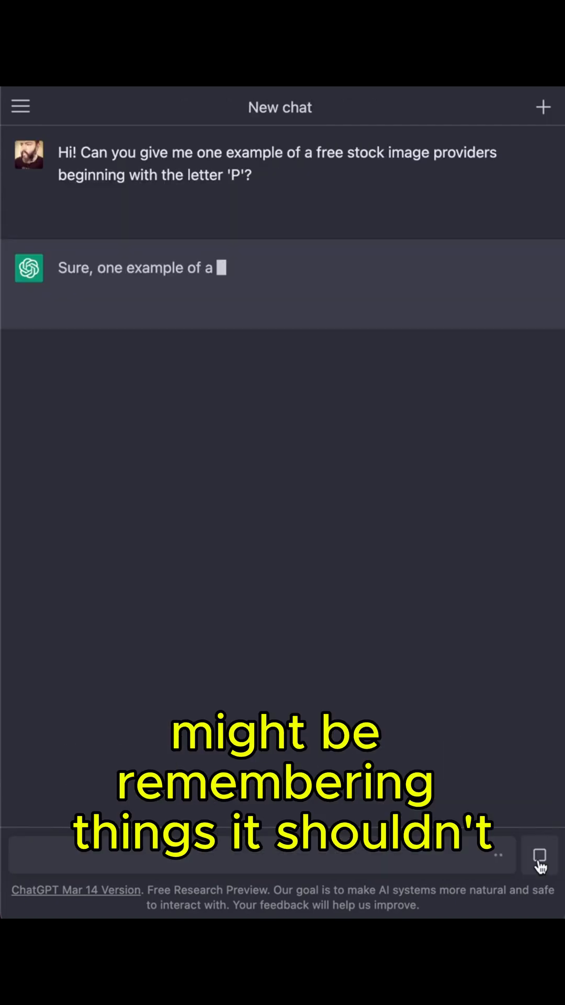